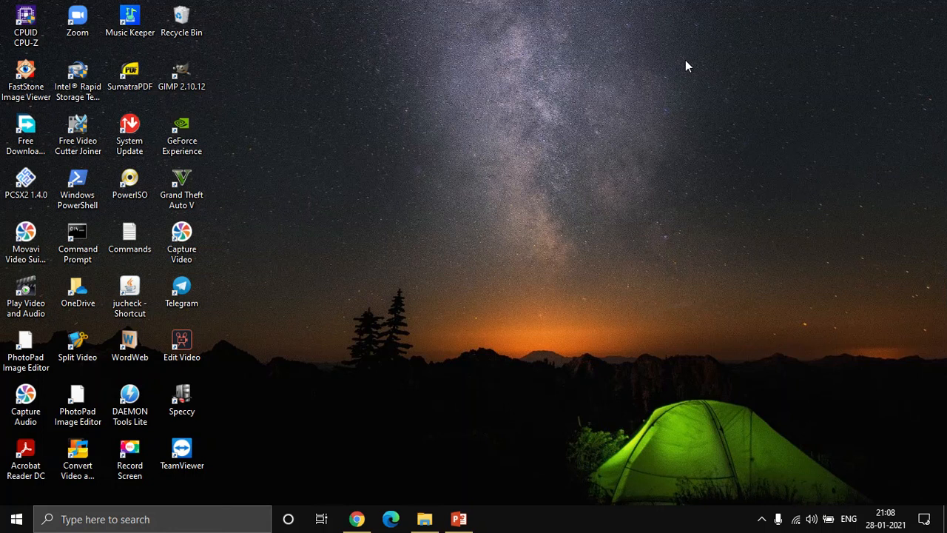
# Step: Bring the Chrome window showing the Facebook profile page to the front
pyautogui.click(357, 518)
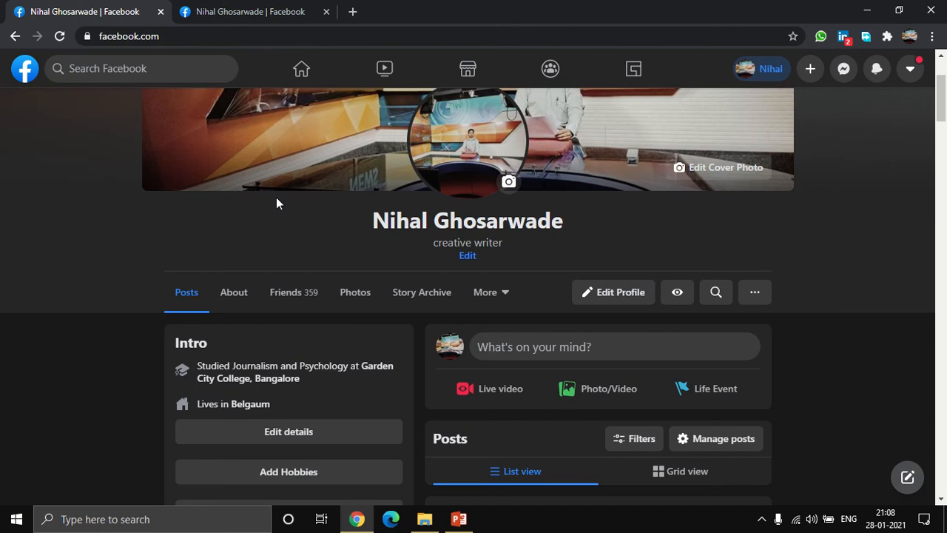
pyautogui.moveTo(163, 405)
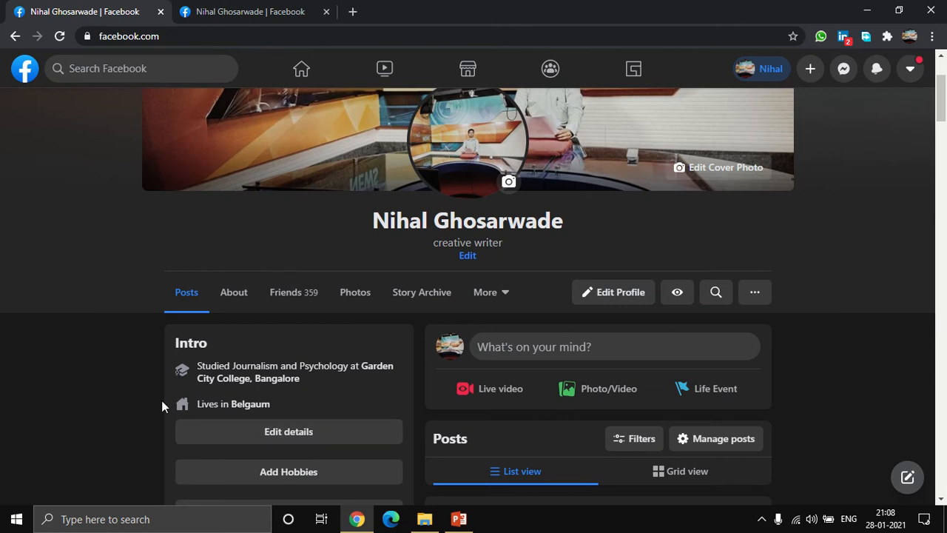
pyautogui.moveTo(362, 420)
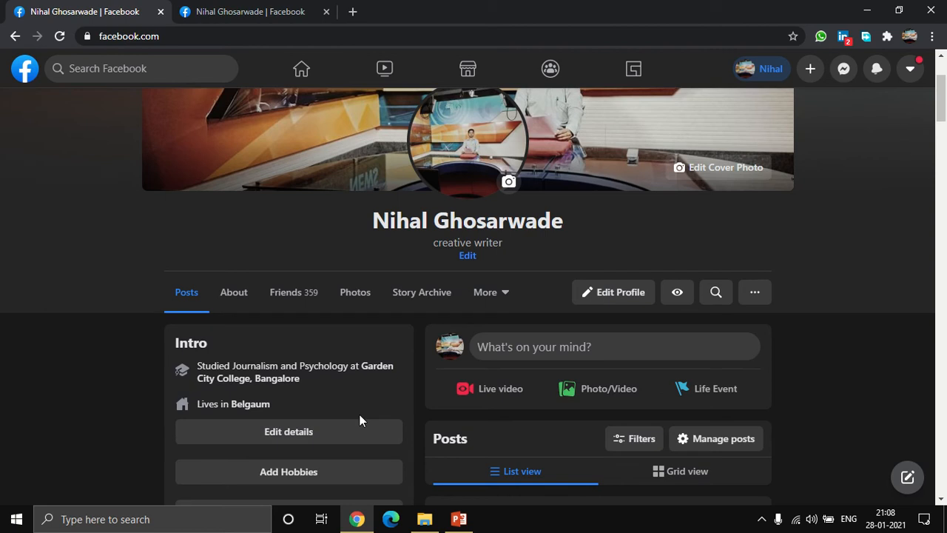
pyautogui.moveTo(224, 36)
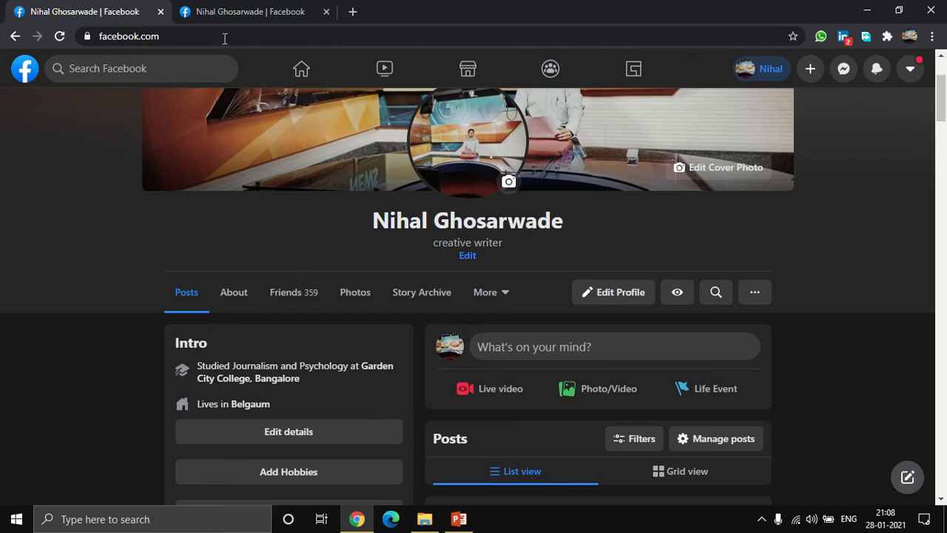
# Step: Select the Chrome address bar to edit the profile URL toward m.facebook.com
pyautogui.click(200, 36)
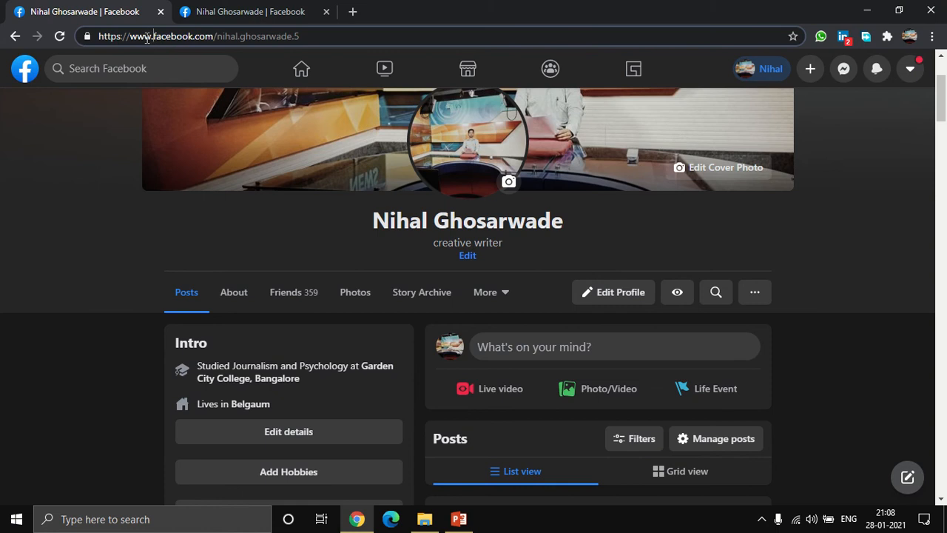
pyautogui.moveTo(329, 36)
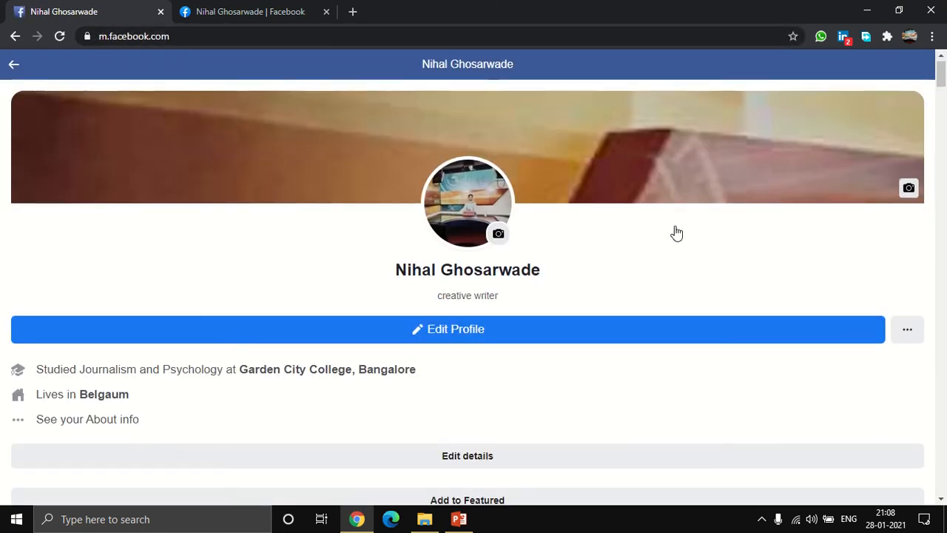
# Step: Load the Facebook profile from the mobile site address in Chrome
pyautogui.click(193, 36)
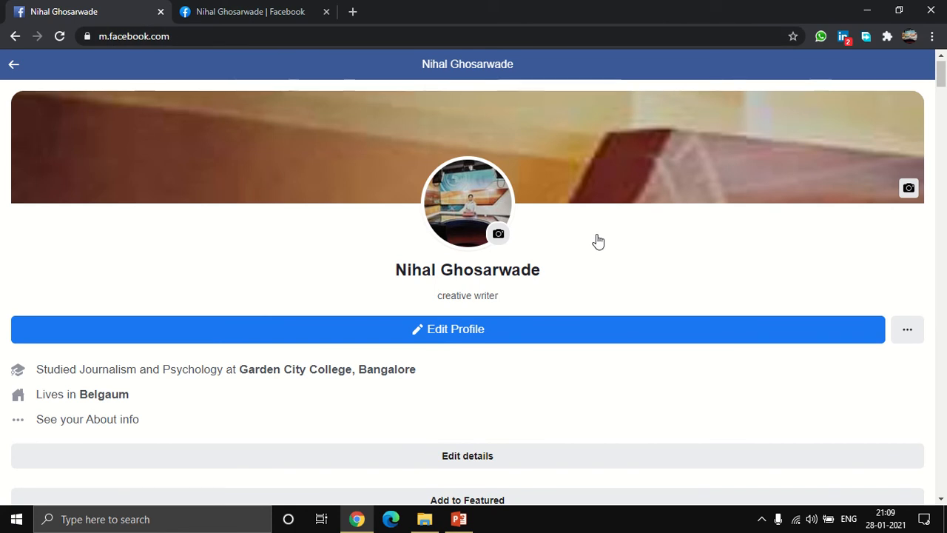
pyautogui.moveTo(824, 290)
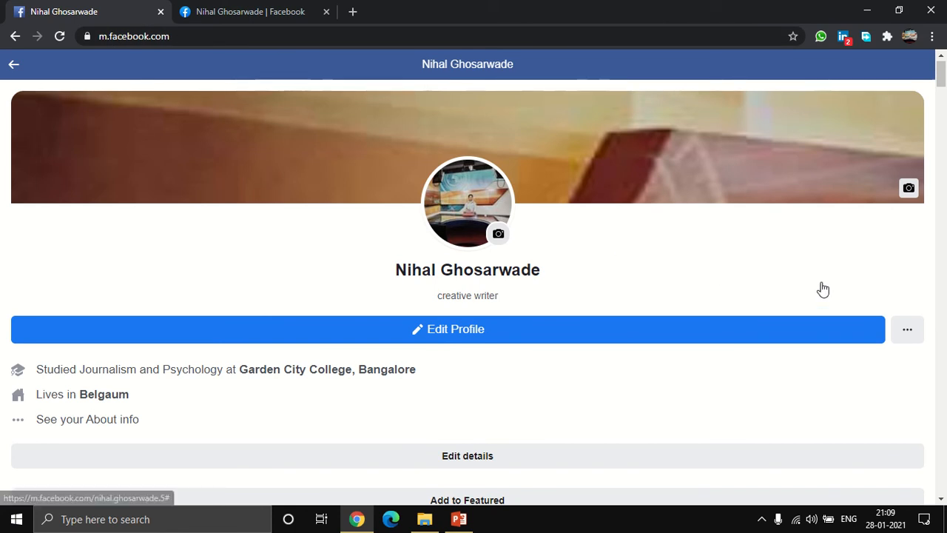
pyautogui.moveTo(907, 329)
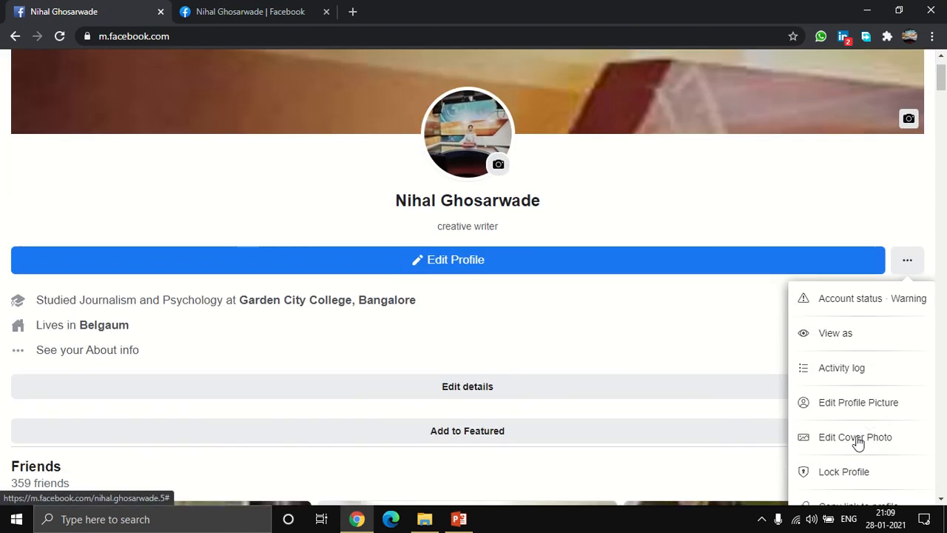
# Step: Choose Lock Profile and confirm with the Lock your profile button
pyautogui.click(844, 471)
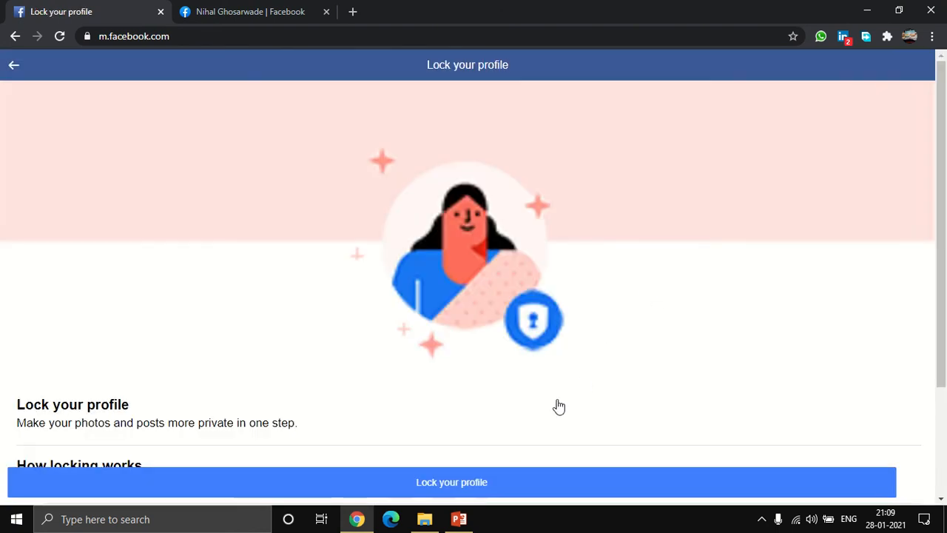
pyautogui.click(451, 482)
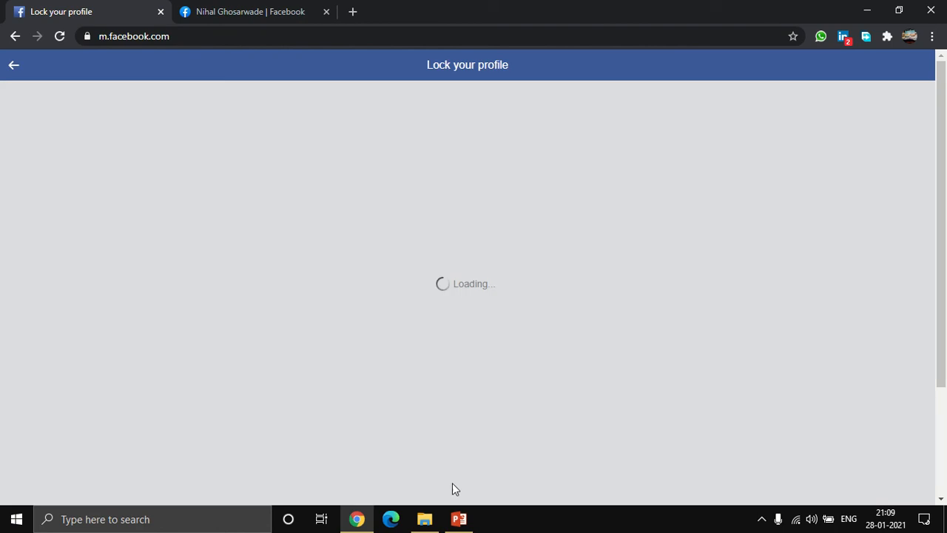
pyautogui.moveTo(638, 314)
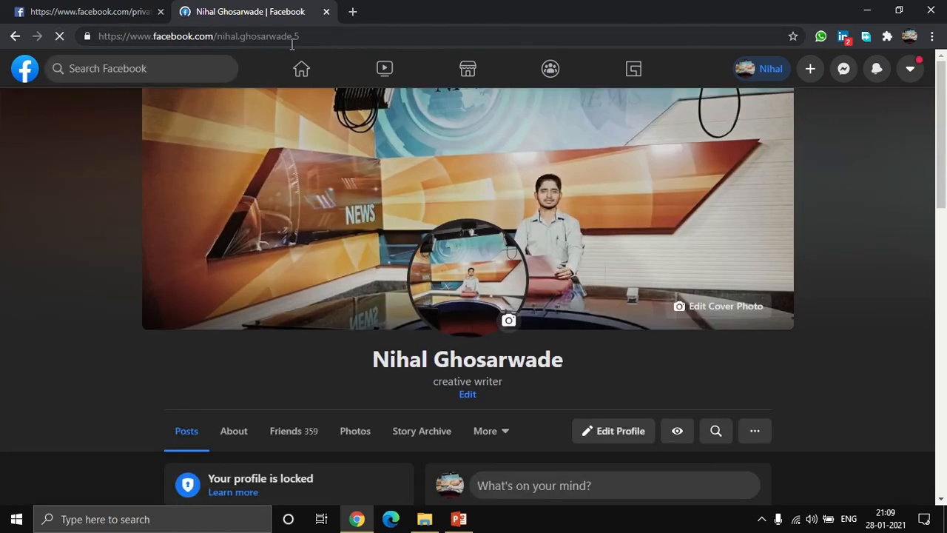
pyautogui.scroll(-3)
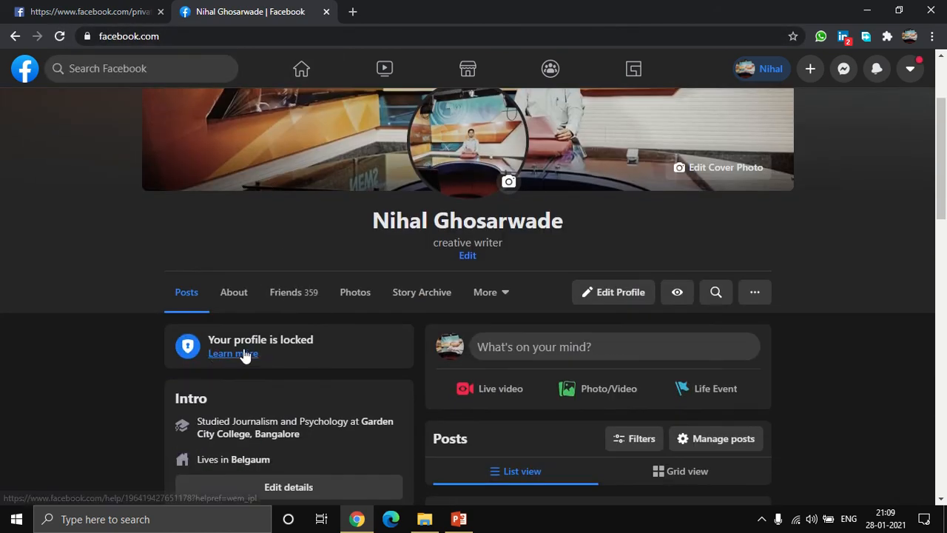
pyautogui.moveTo(322, 355)
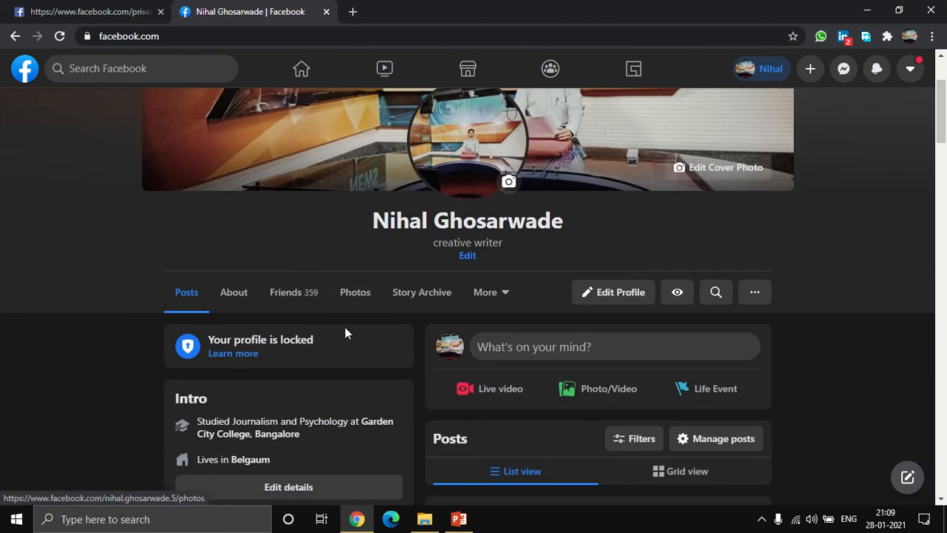
pyautogui.scroll(3)
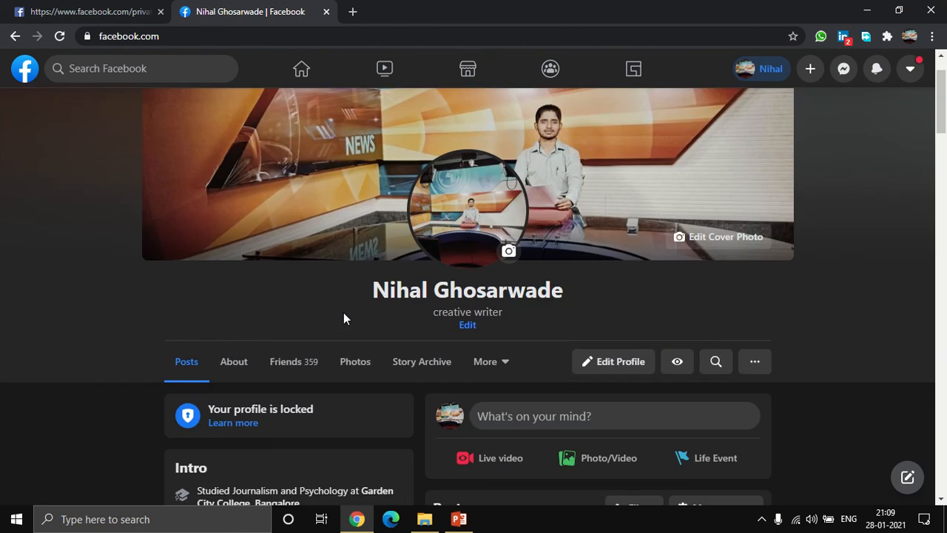